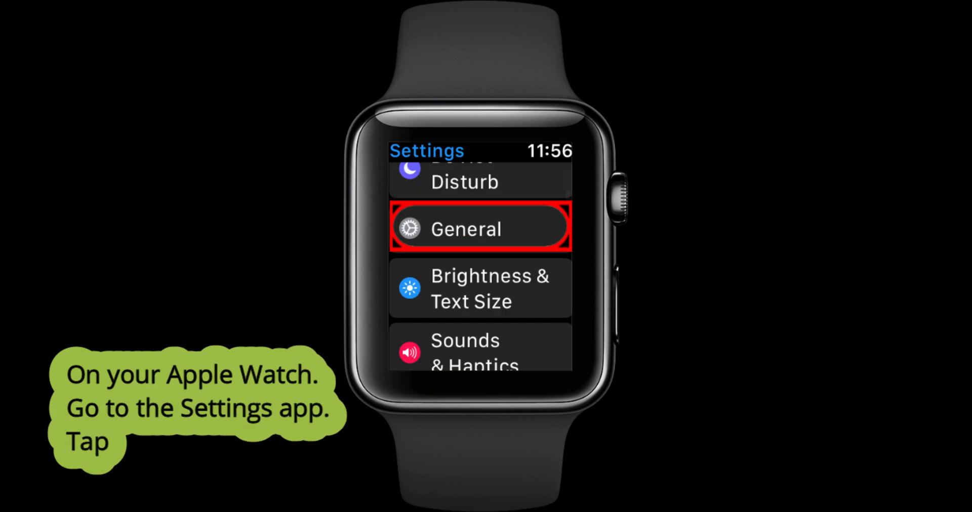
Reach General > About in the watch's Settings to read its serial number.
{"action": "left_click", "coordinate": [479, 228]}
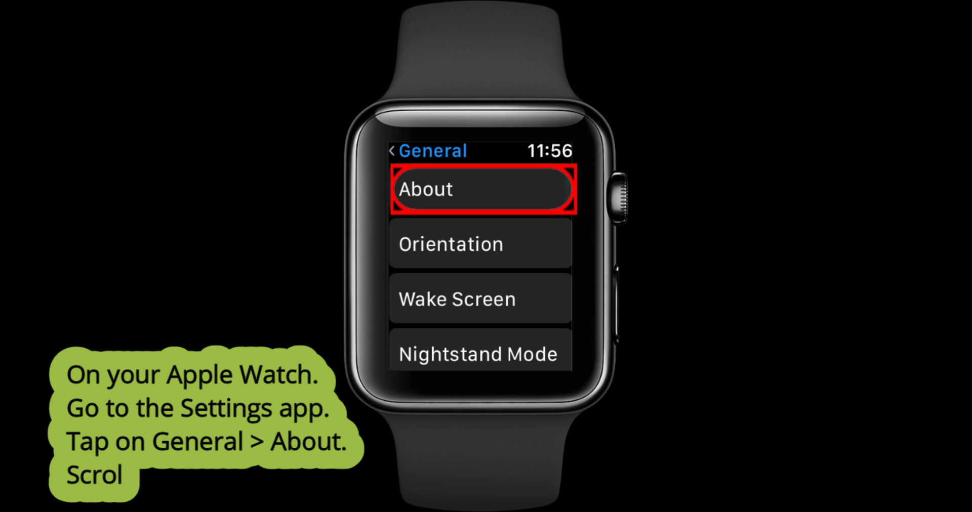
{"action": "left_click", "coordinate": [480, 189]}
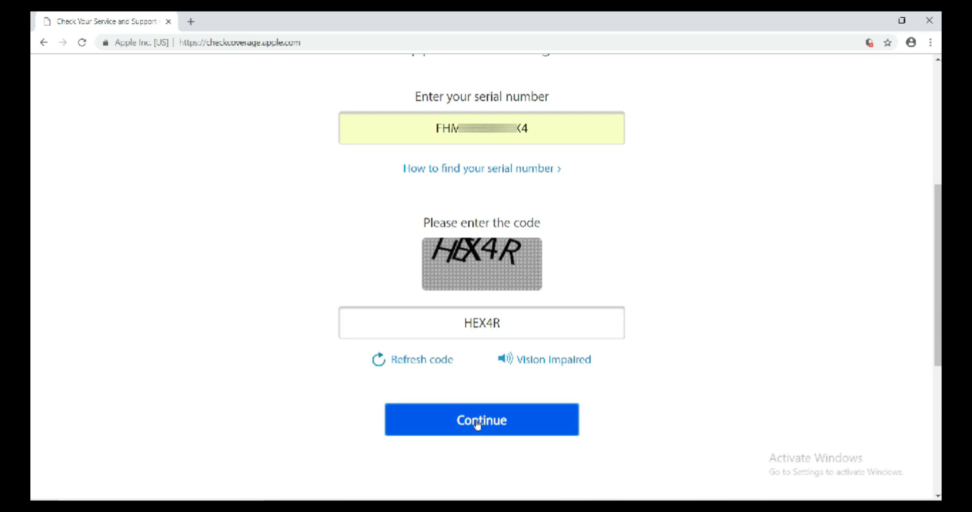
Continue with the entered serial number and captcha code HEX4R to start the lookup.
{"action": "left_click", "coordinate": [482, 419]}
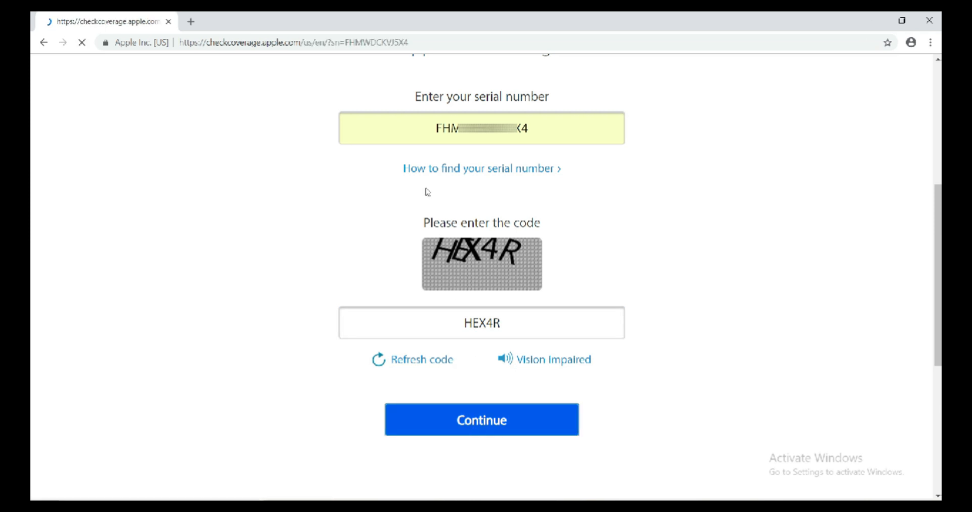
Scroll the Watch Series 3 results: purchase date, expired phone support, repairs covered until May 22, 2019.
{"action": "left_click", "coordinate": [480, 420]}
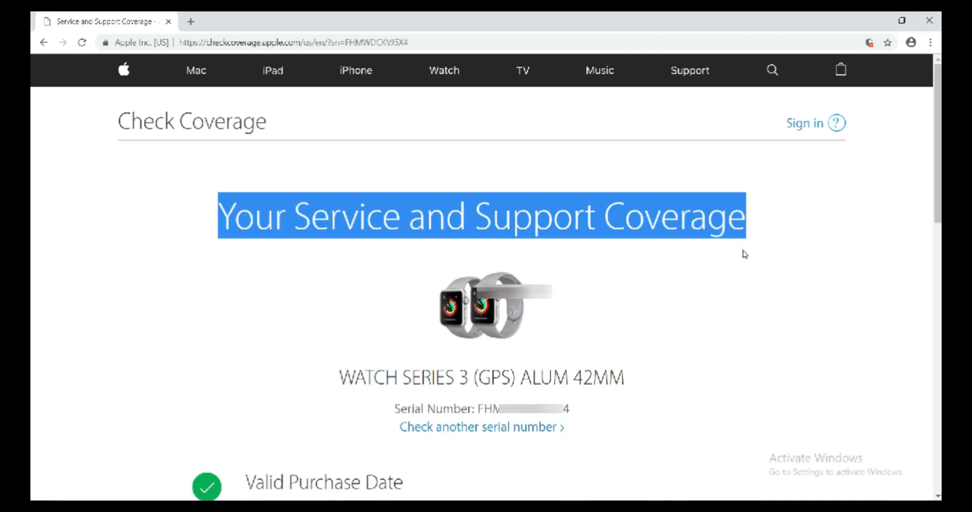
{"action": "scroll", "scroll_direction": "down", "scroll_amount": 3}
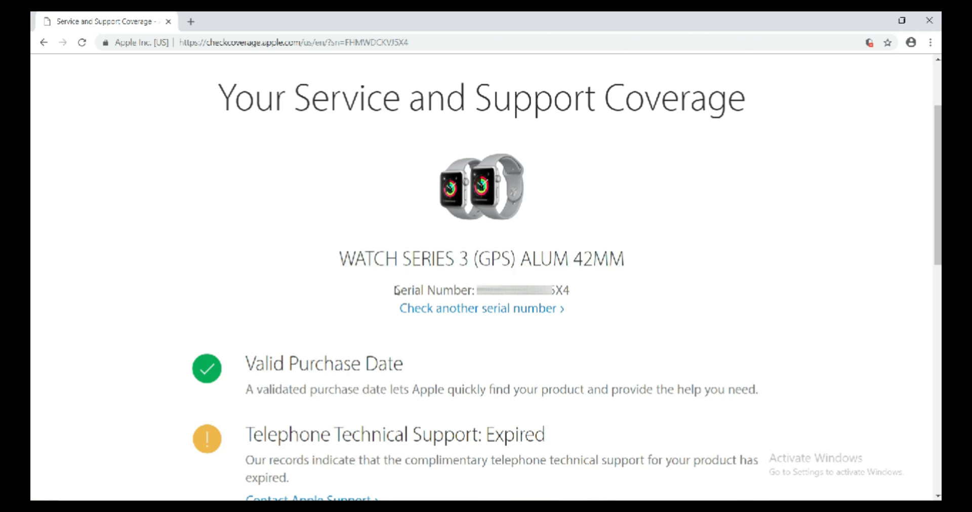
{"action": "scroll", "scroll_direction": "down", "scroll_amount": 3}
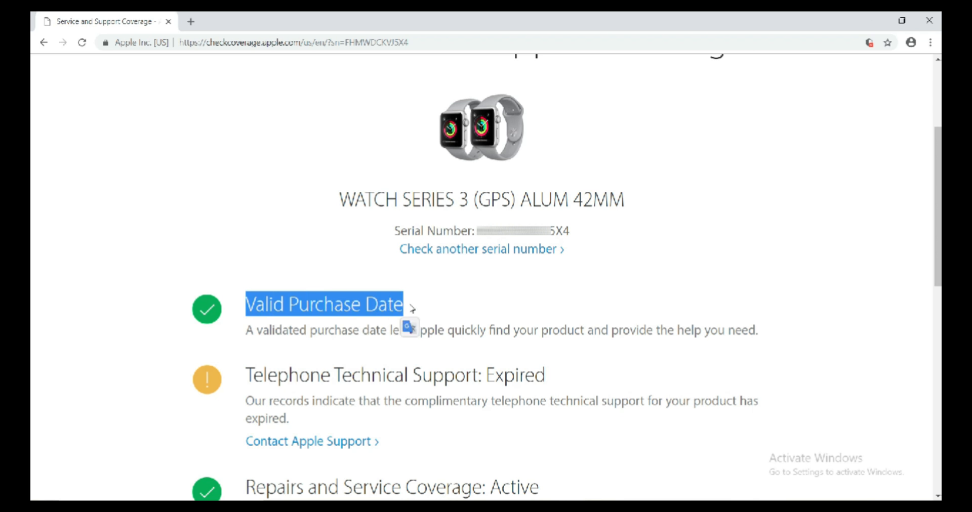
{"action": "scroll", "scroll_direction": "down", "scroll_amount": 3}
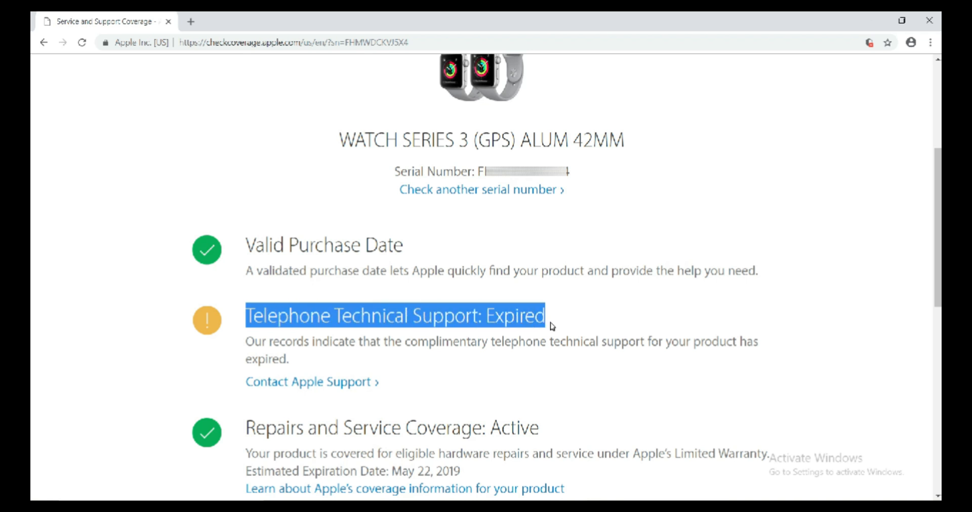
{"action": "scroll", "scroll_direction": "down", "scroll_amount": 3}
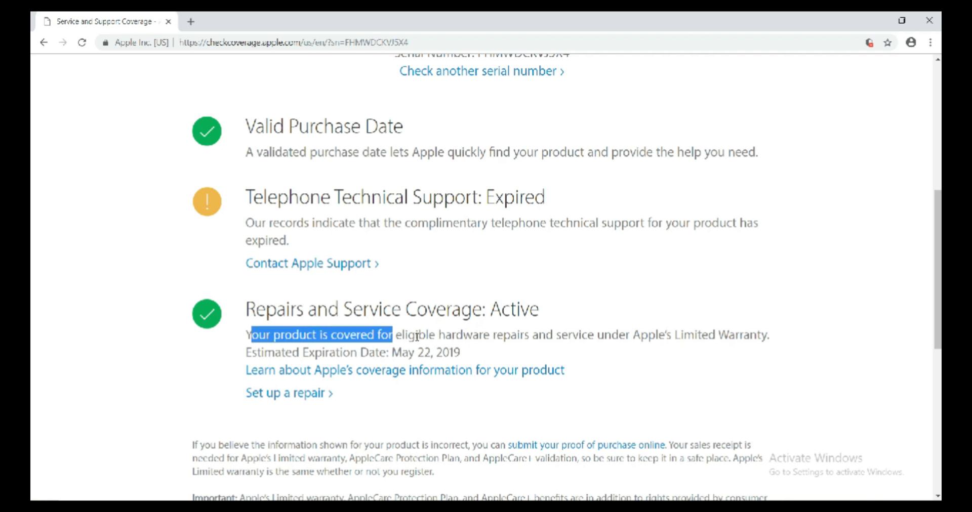
{"action": "scroll", "scroll_direction": "down", "scroll_amount": 3}
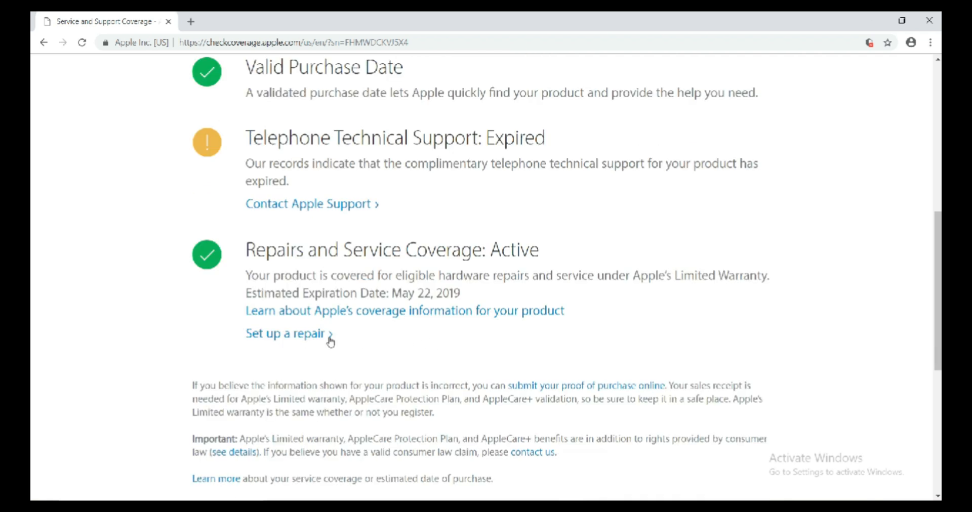